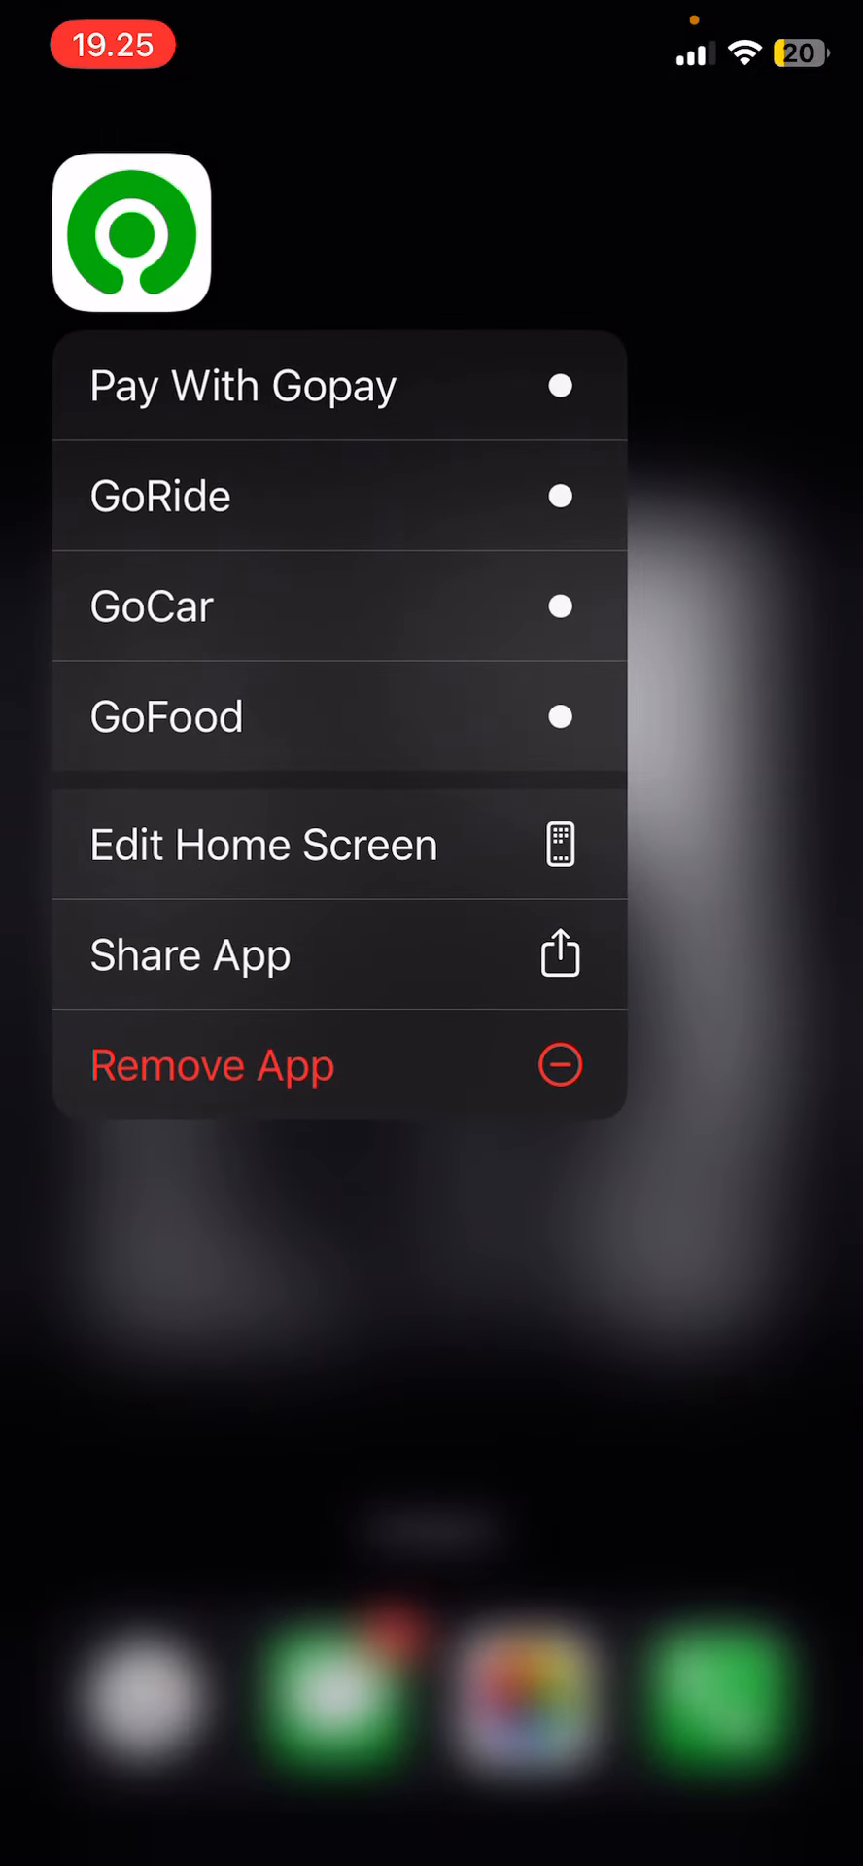
Enter home screen edit mode via the Gojek icon's Edit Home Screen quick action.
{"action": "left_click", "coordinate": [264, 843]}
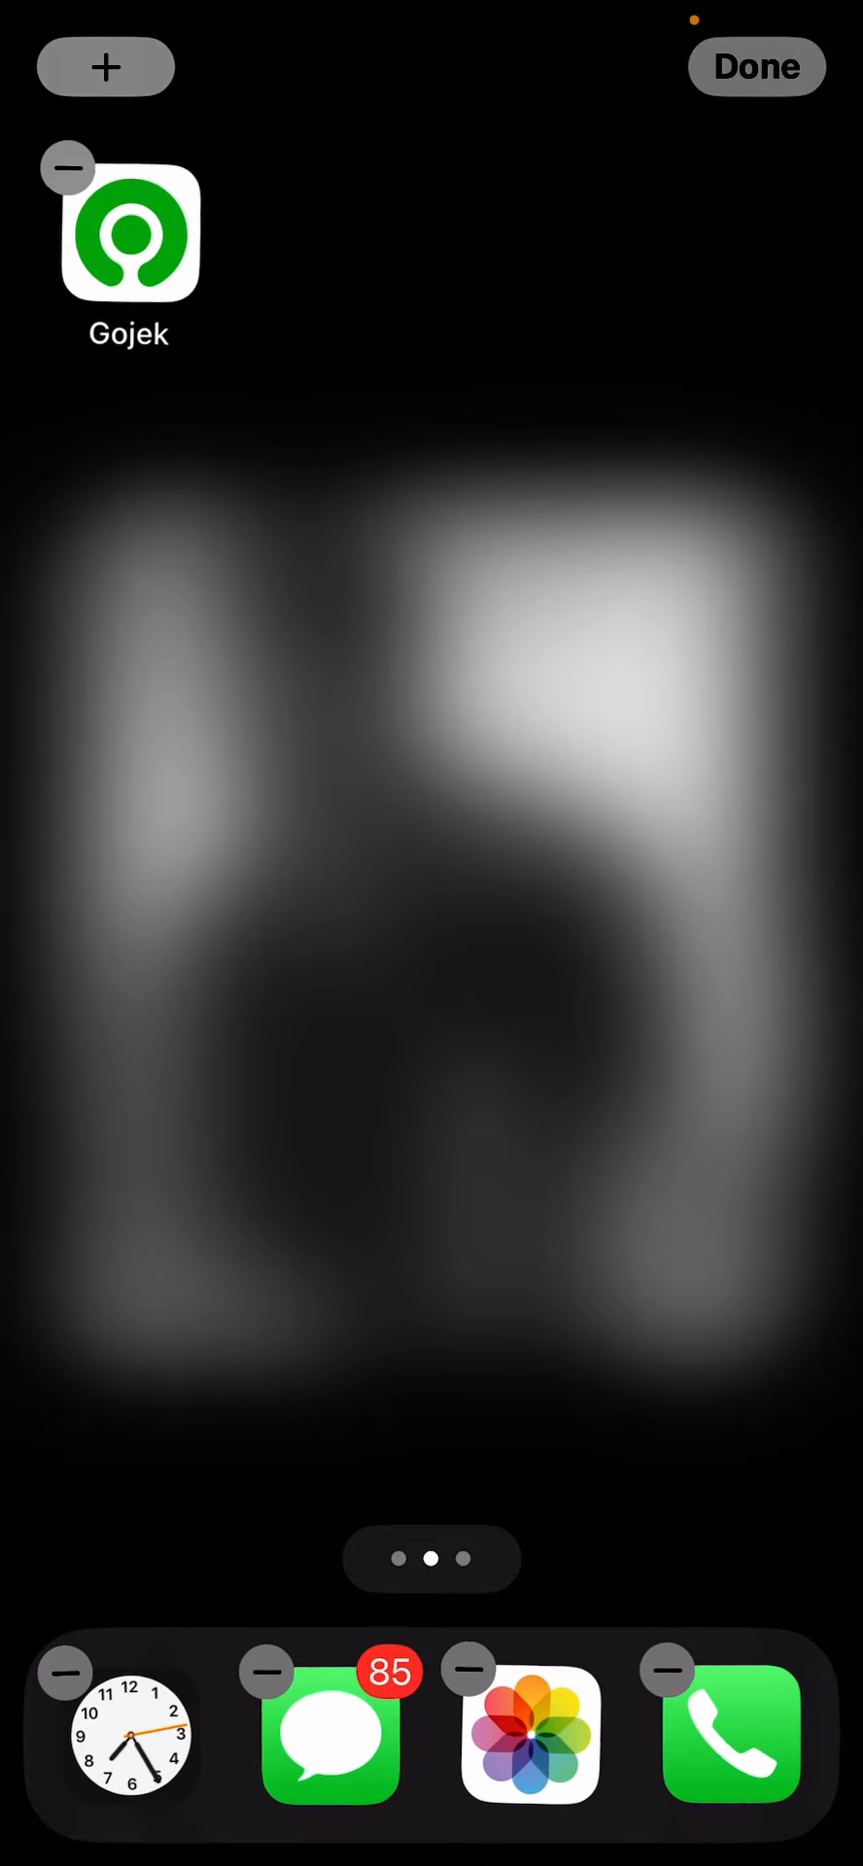
Find Pinterest Boards in the widget gallery and add it beneath the Gojek app.
{"action": "left_click", "coordinate": [105, 66]}
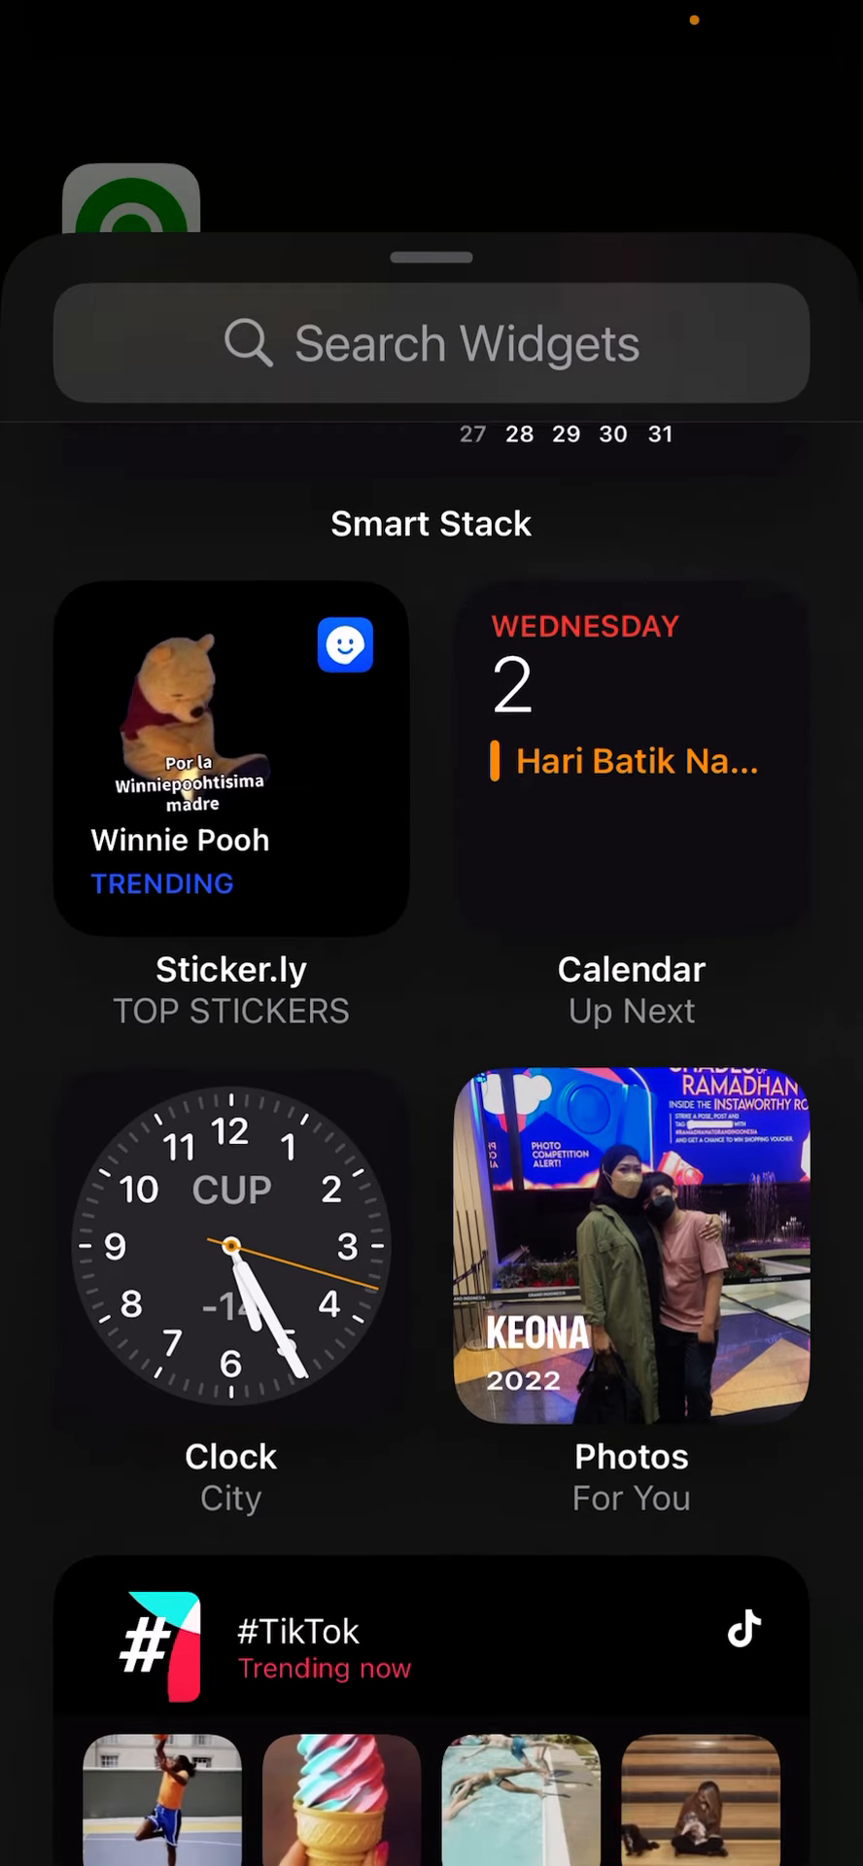
{"action": "scroll", "scroll_direction": "down", "scroll_amount": 3}
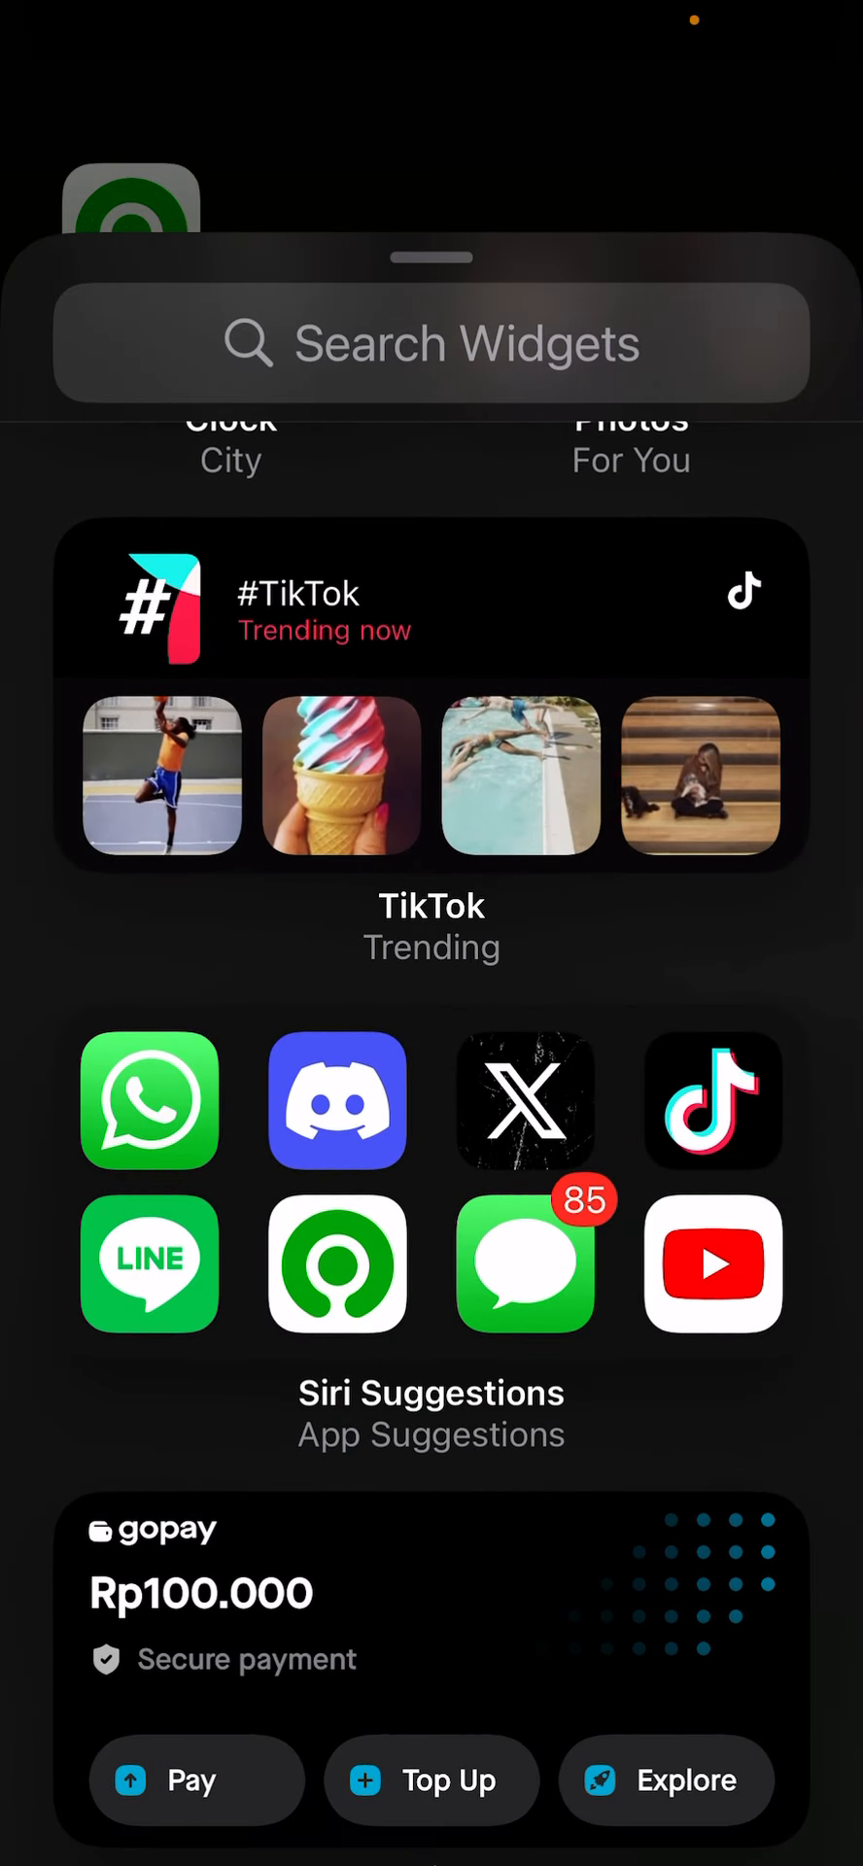
{"action": "scroll", "scroll_direction": "up", "scroll_amount": 3}
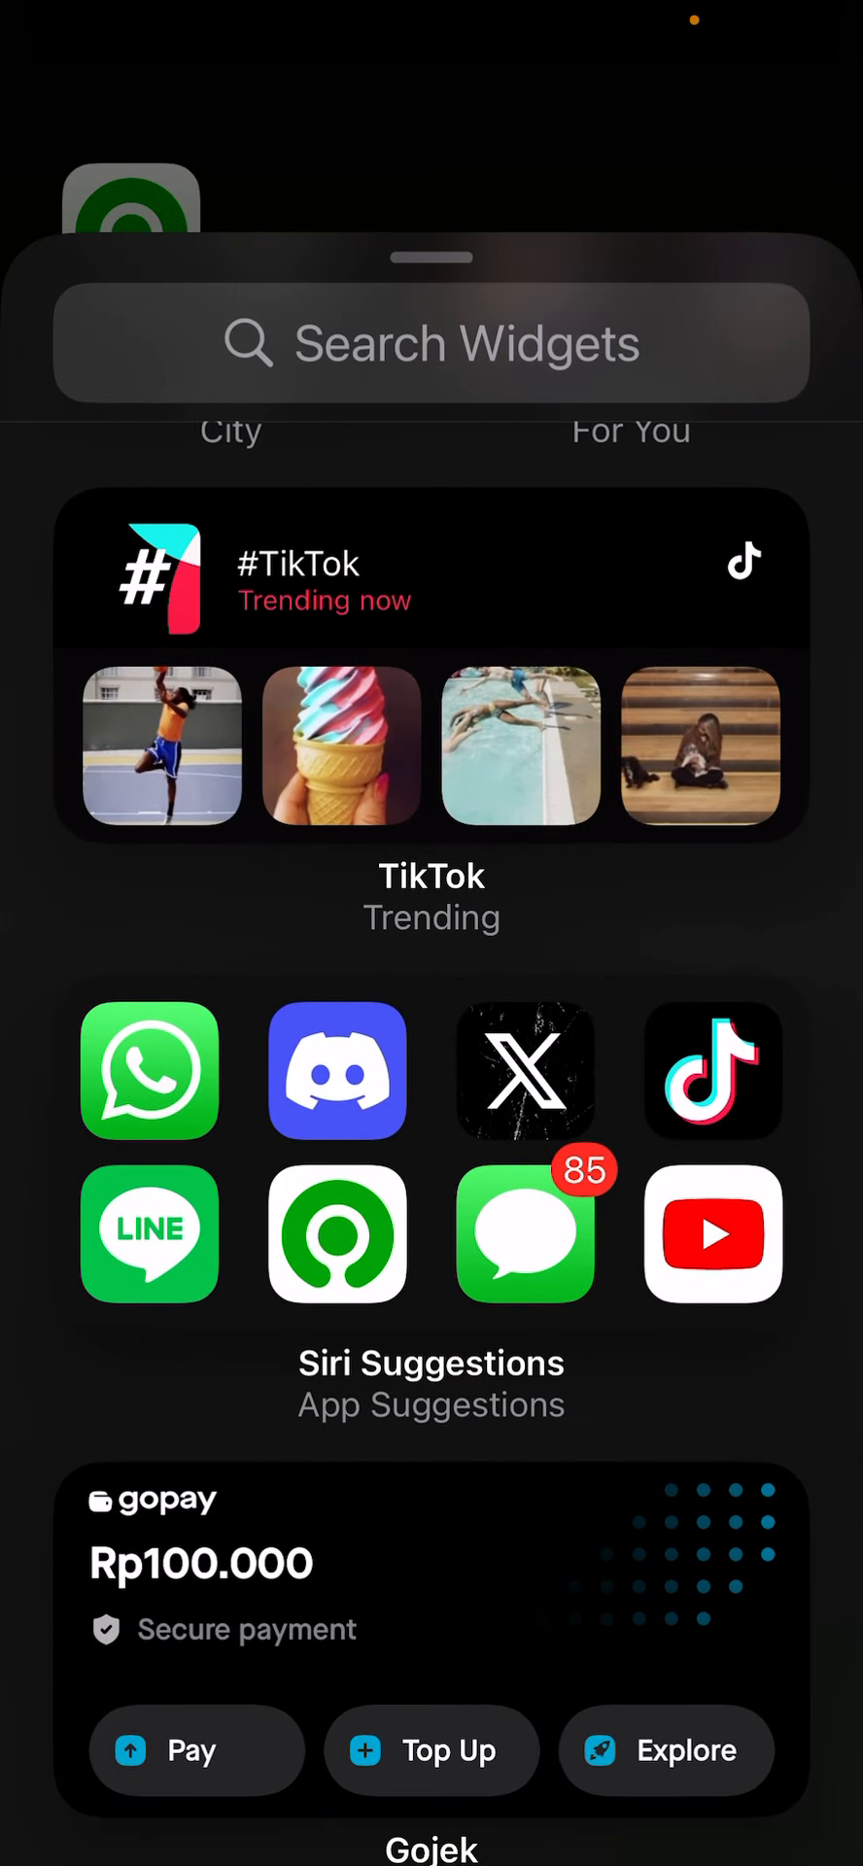
{"action": "scroll", "scroll_direction": "down", "scroll_amount": 3}
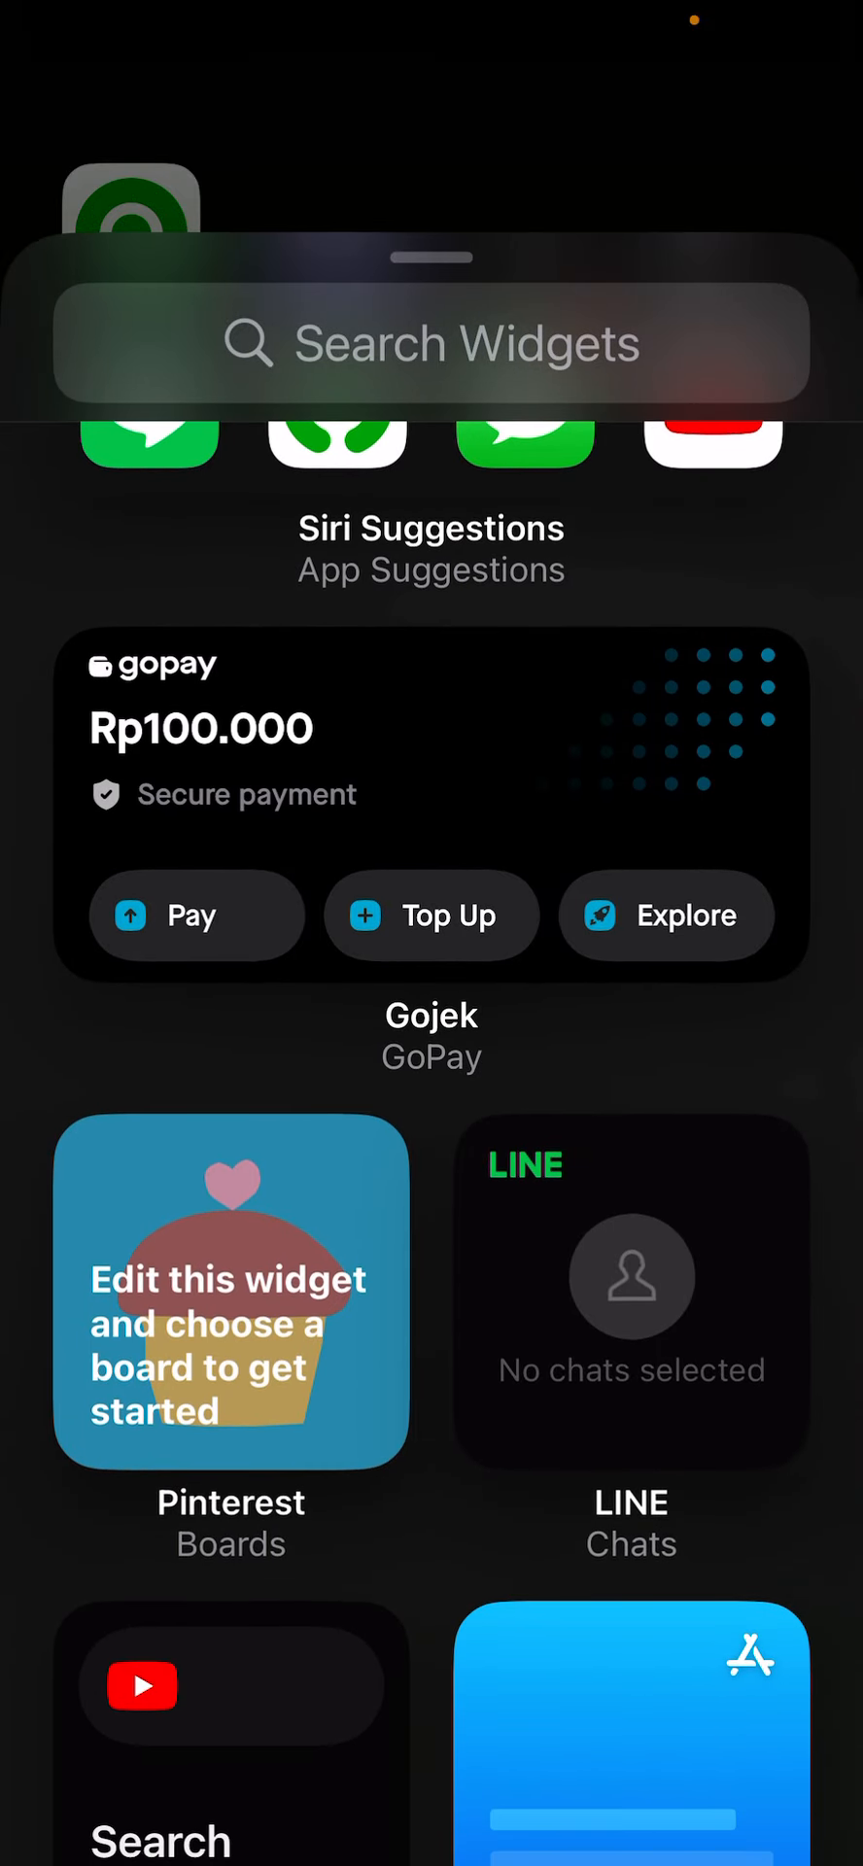
{"action": "scroll", "scroll_direction": "up", "scroll_amount": 3}
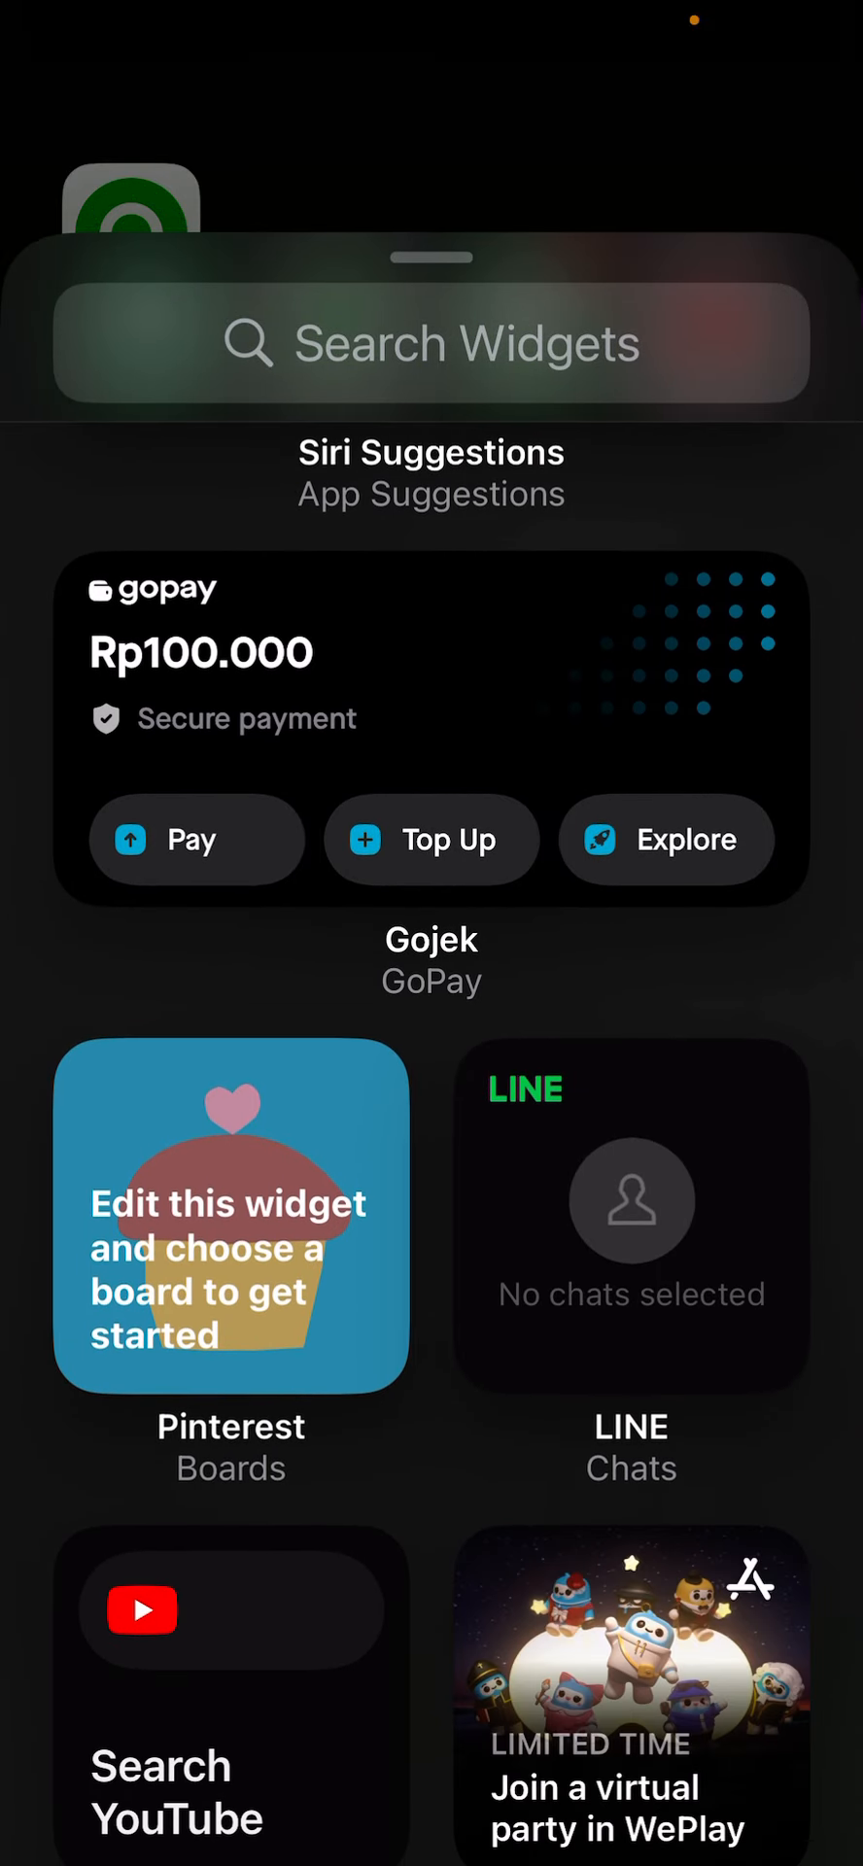
{"action": "scroll", "scroll_direction": "up", "scroll_amount": 3}
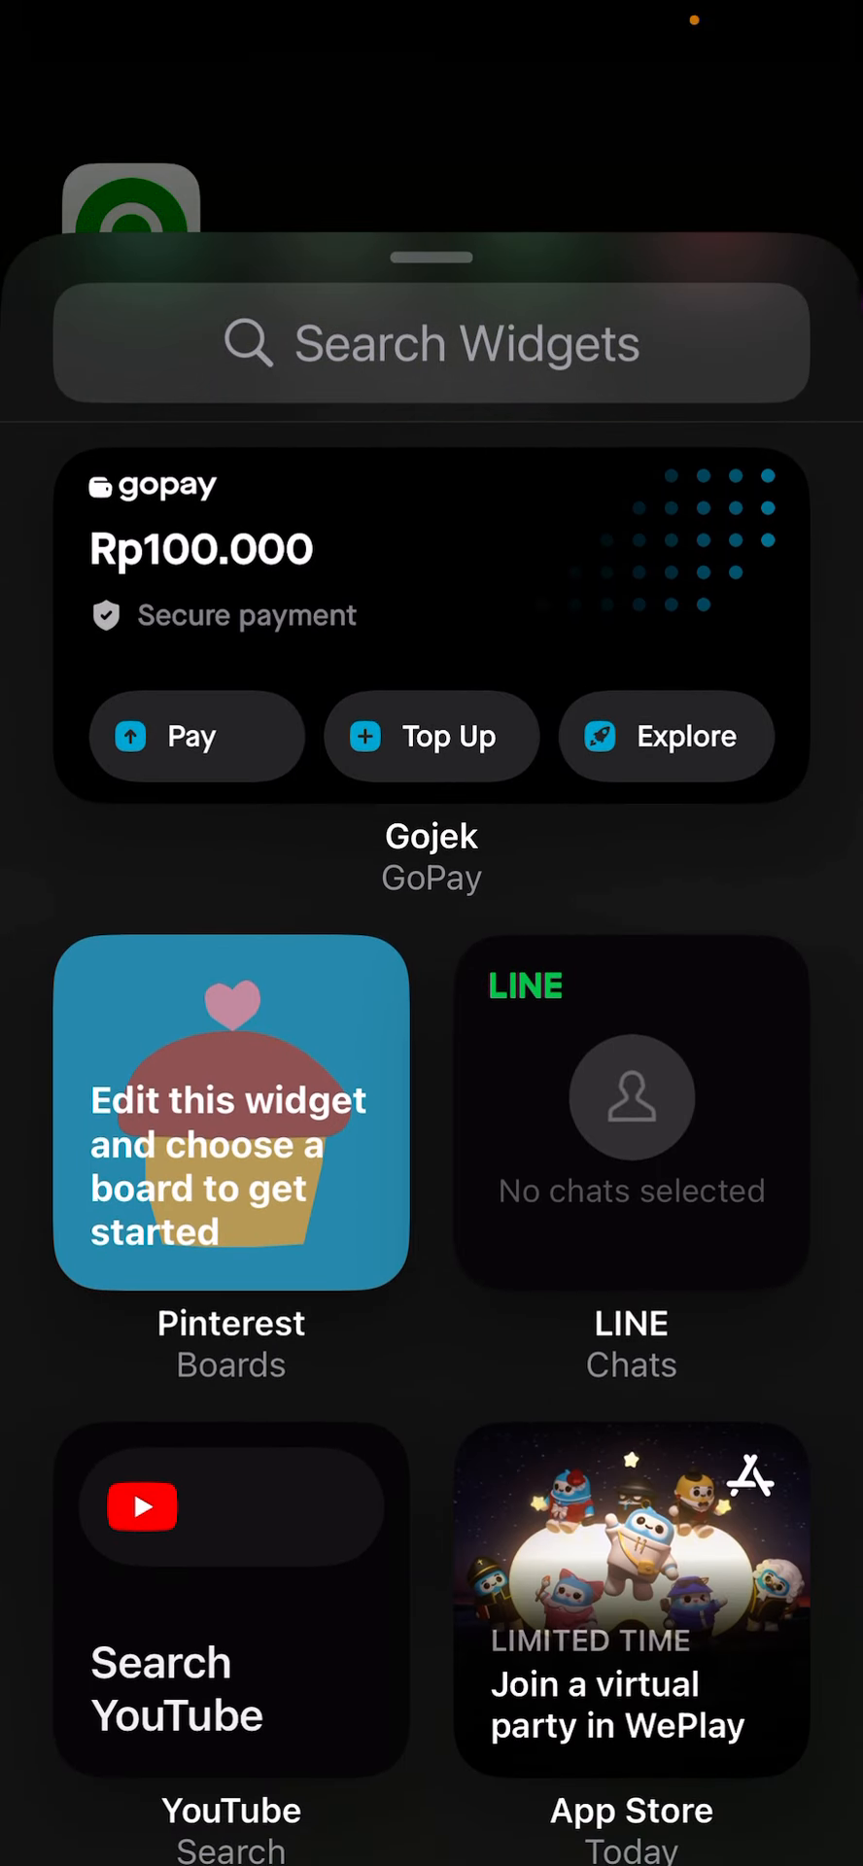
{"action": "left_click", "coordinate": [231, 1112]}
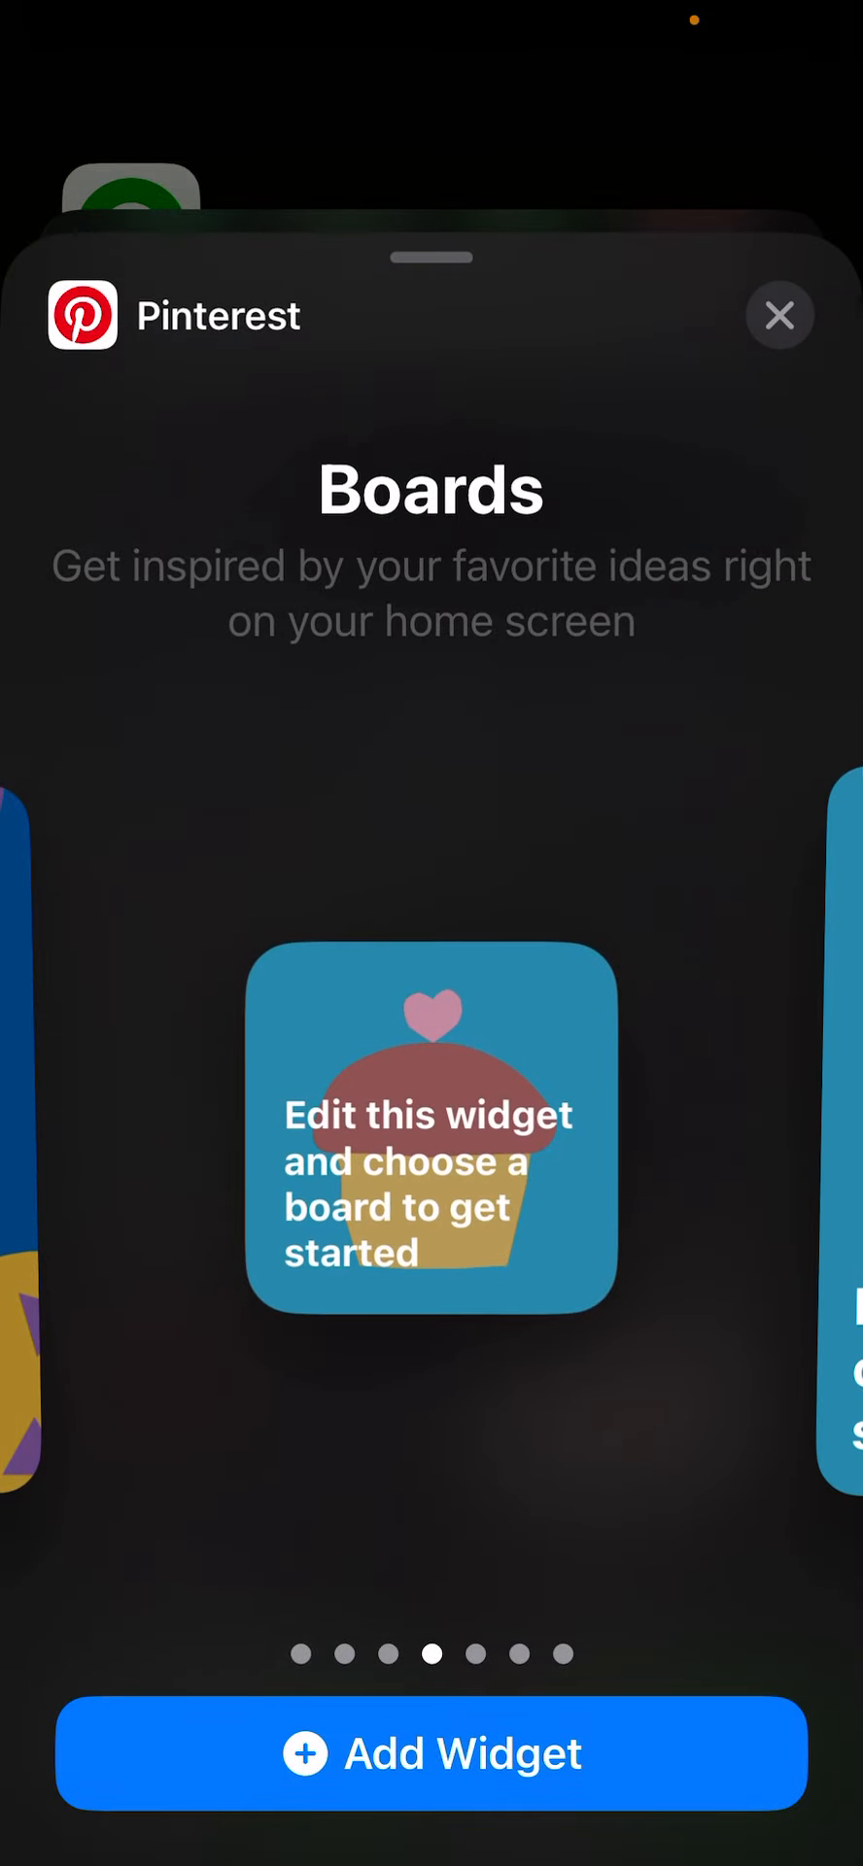
{"action": "left_click", "coordinate": [431, 1753]}
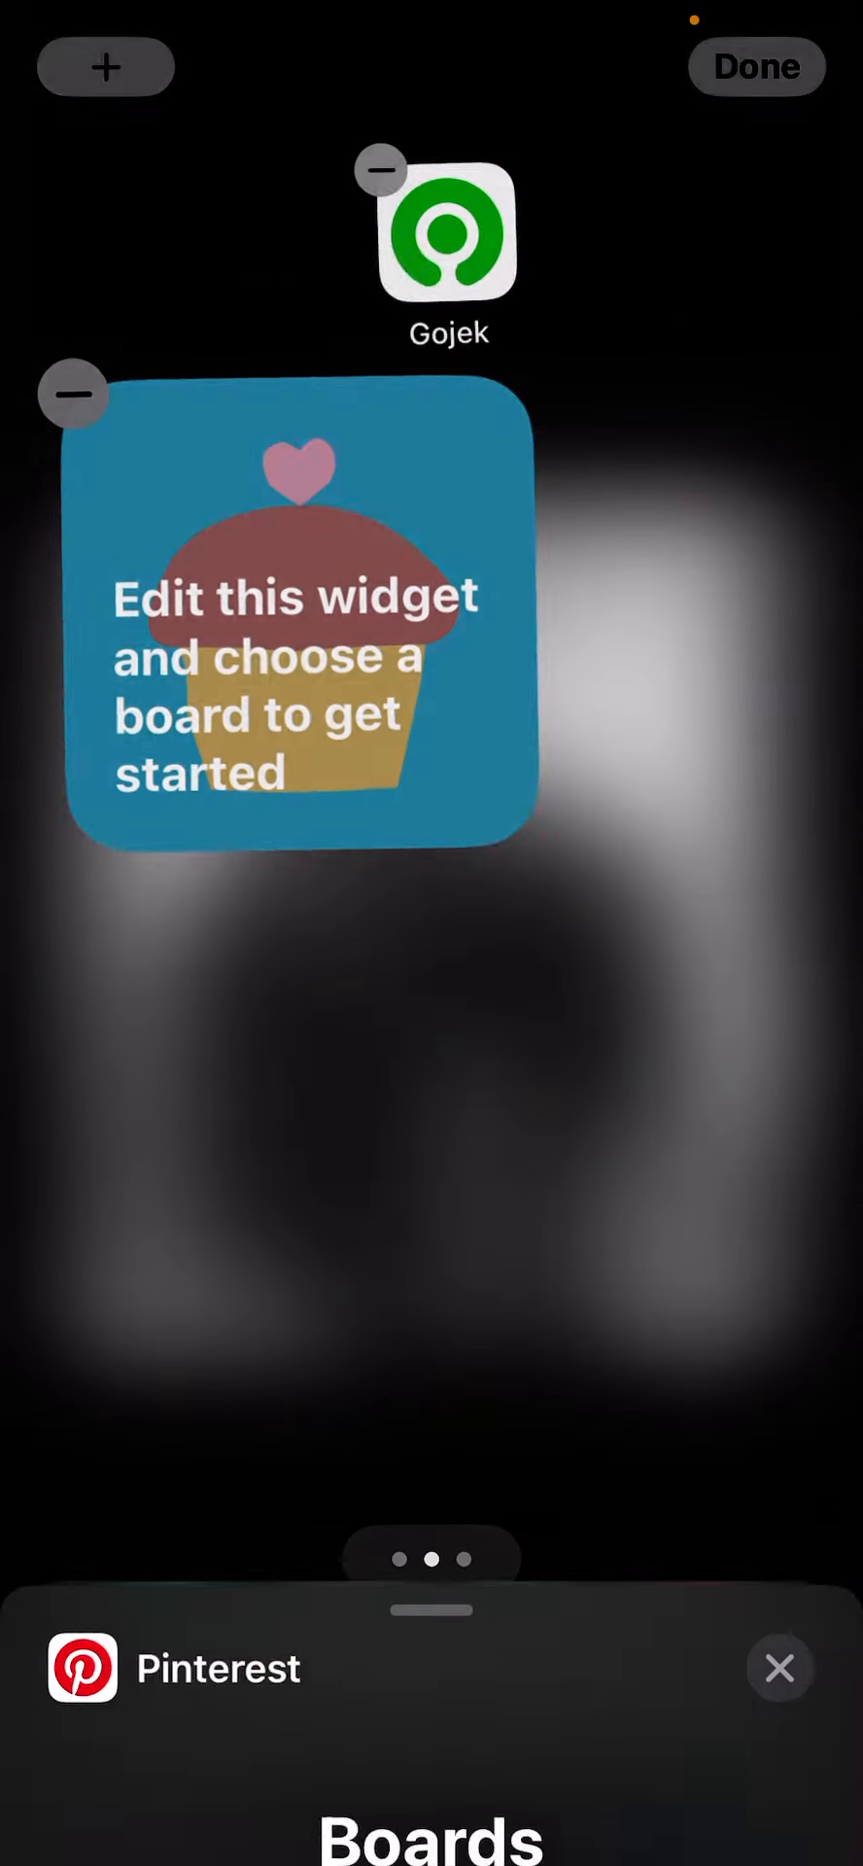